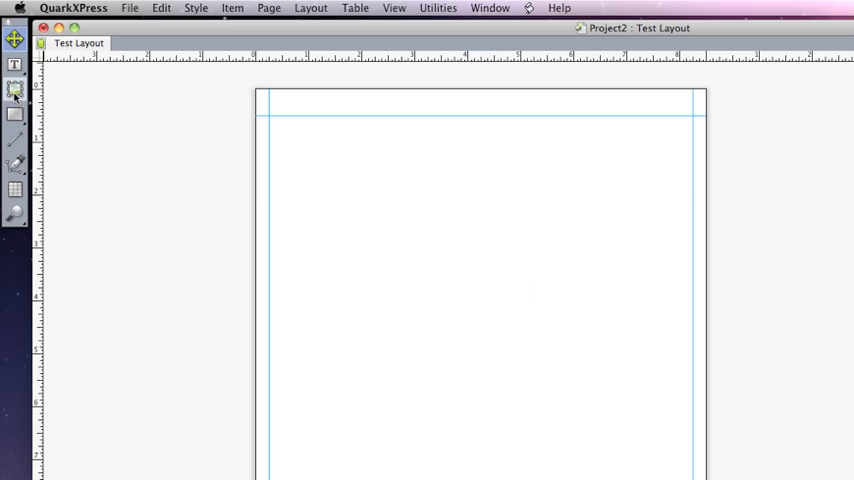
{"action": "mouse_move", "coordinate": [16, 90]}
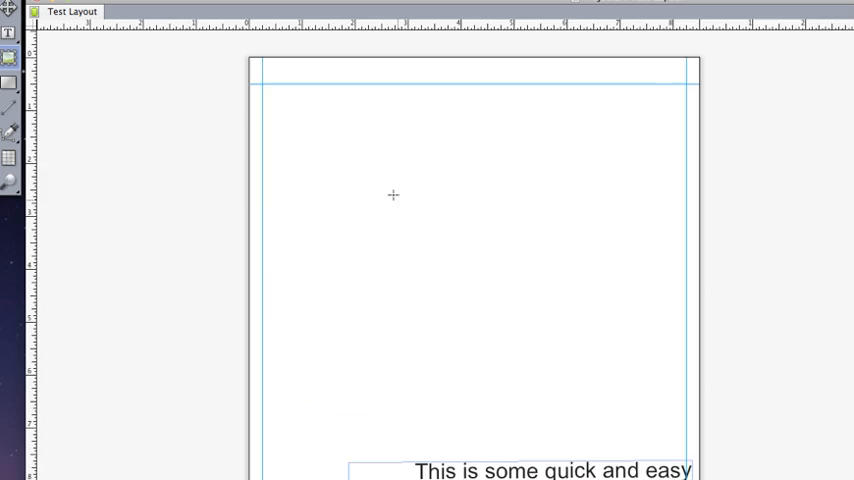
Step: Draw an empty rectangular picture box near the top of the page above the dummy text
{"action": "left_click_drag", "start_coordinate": [348, 162], "coordinate": [378, 244]}
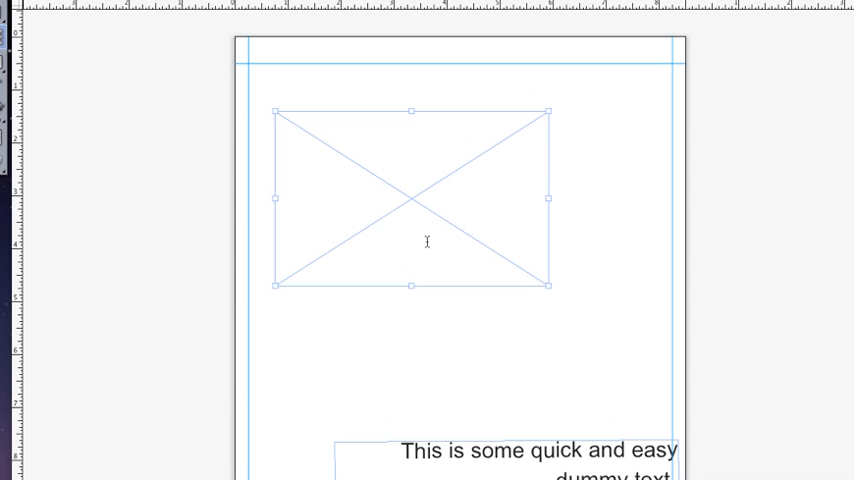
{"action": "scroll", "scroll_direction": "down", "scroll_amount": 3}
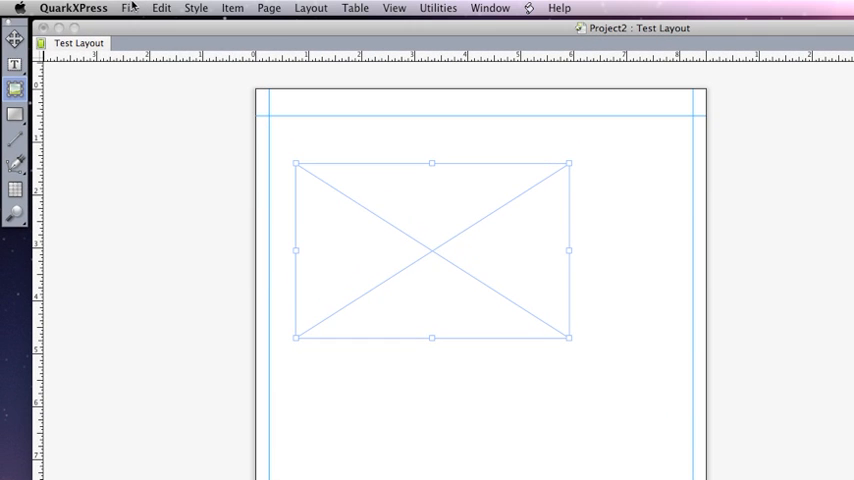
Step: Import the flowers JPG from the Desktop into the selected picture box
{"action": "left_click", "coordinate": [128, 8]}
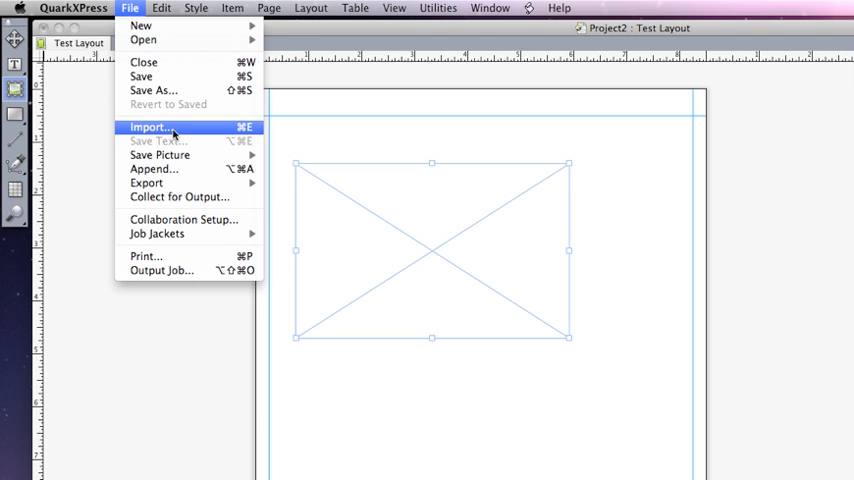
{"action": "left_click", "coordinate": [152, 128]}
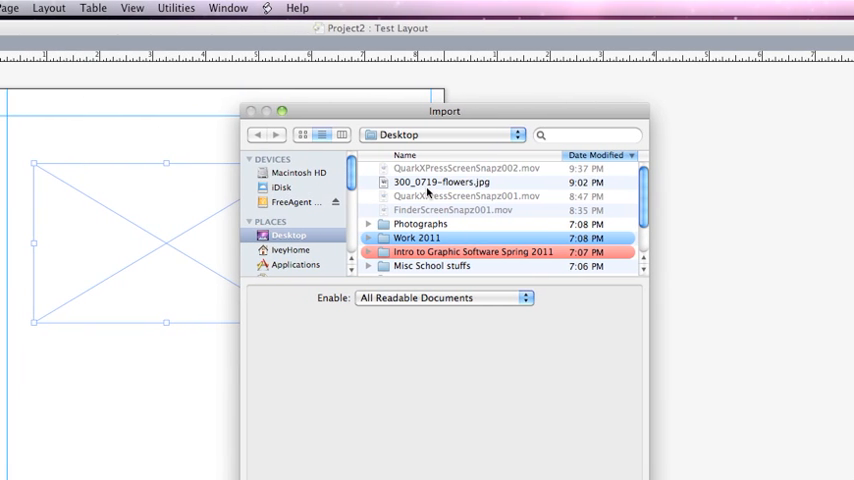
{"action": "left_click", "coordinate": [452, 182]}
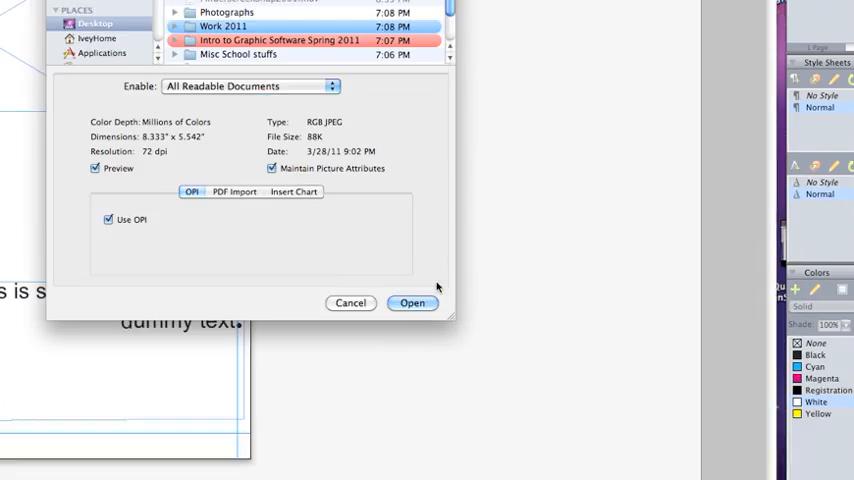
{"action": "left_click", "coordinate": [412, 304]}
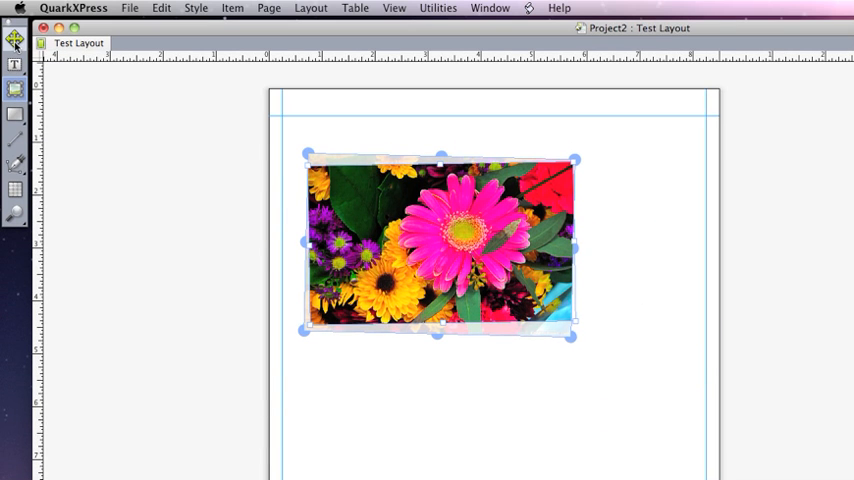
{"action": "mouse_move", "coordinate": [14, 40]}
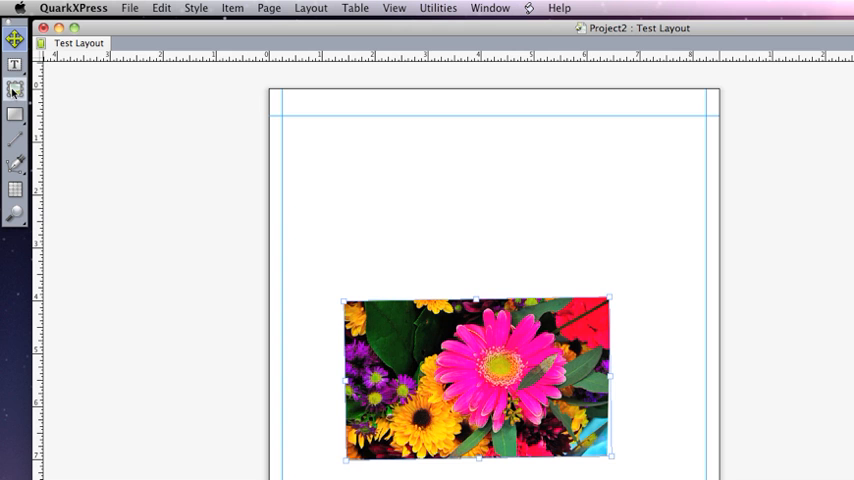
Step: Reselect the flower picture box after moving it down toward the dummy text
{"action": "left_click", "coordinate": [14, 88]}
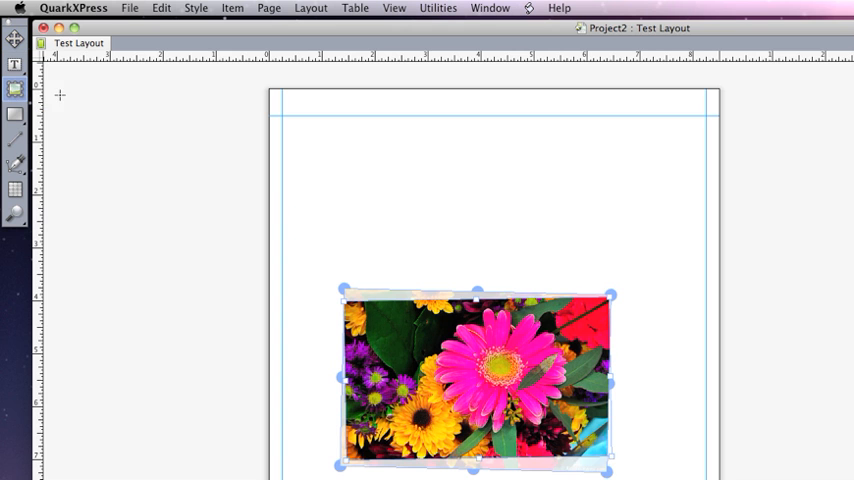
{"action": "scroll", "scroll_direction": "down", "scroll_amount": 3}
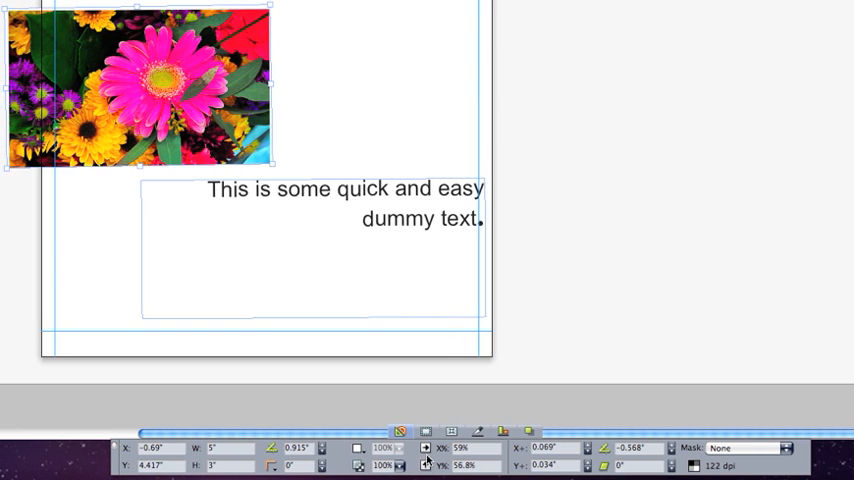
{"action": "mouse_move", "coordinate": [426, 452]}
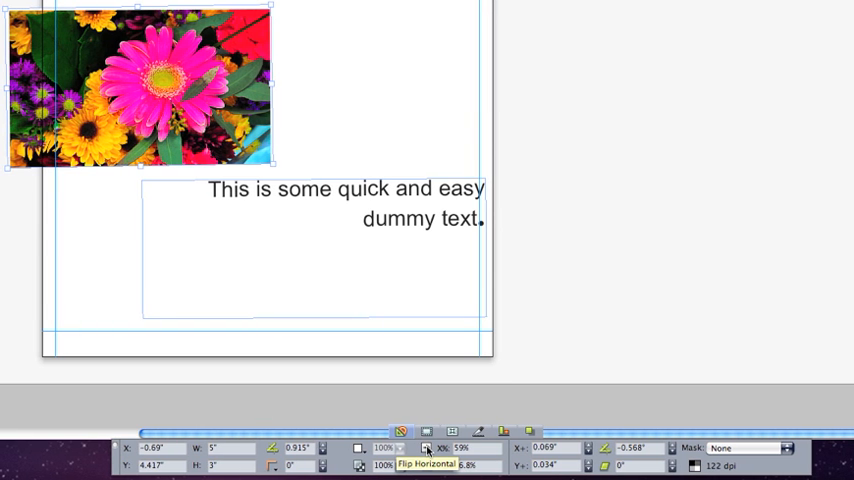
Step: Flip the flower photo horizontally, then flip it vertically and back upright
{"action": "left_click", "coordinate": [426, 464]}
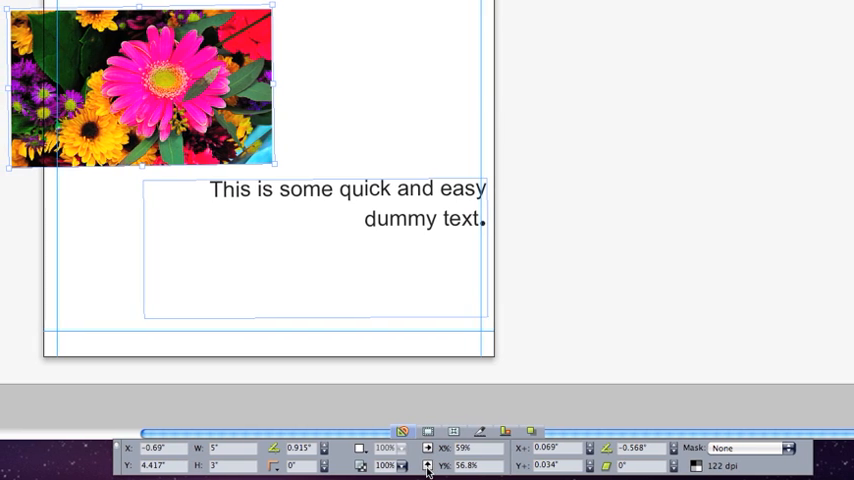
{"action": "left_click", "coordinate": [428, 468]}
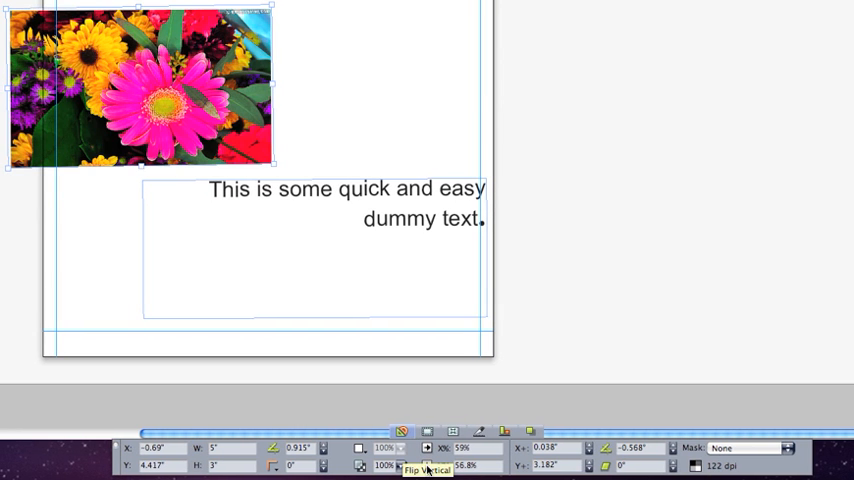
{"action": "left_click", "coordinate": [426, 468]}
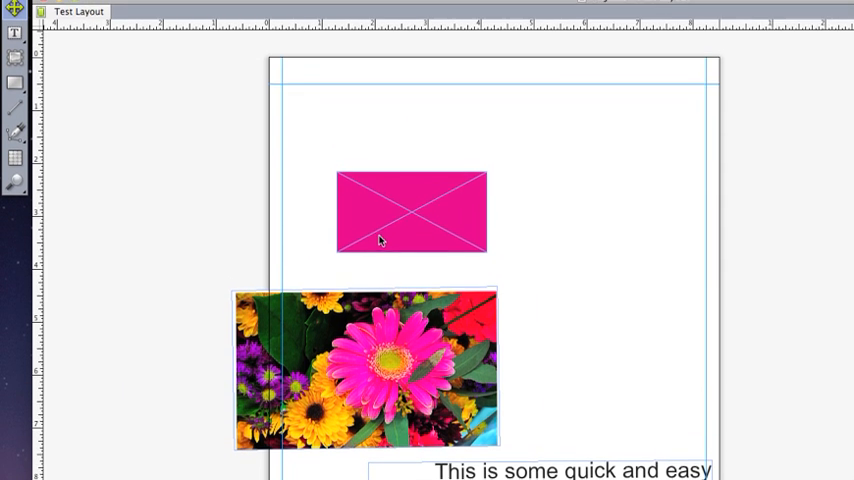
Step: Turn off the page guides via View > Guides for a clean preview
{"action": "left_click", "coordinate": [394, 8]}
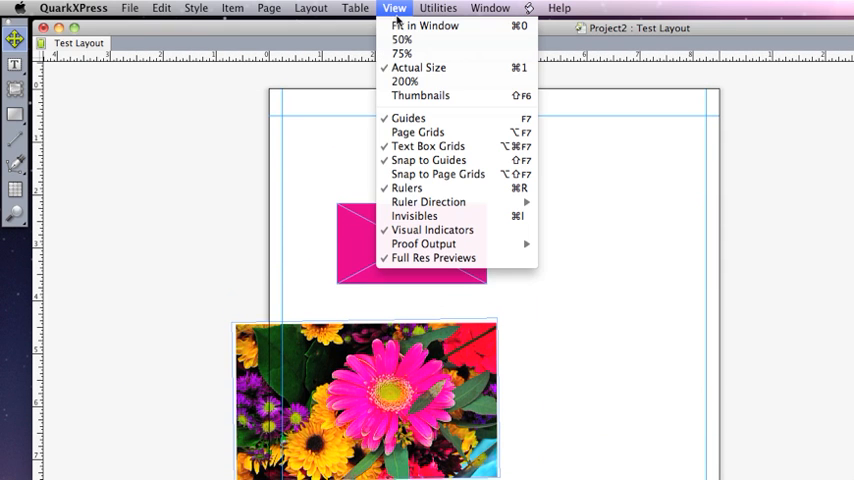
{"action": "mouse_move", "coordinate": [408, 118]}
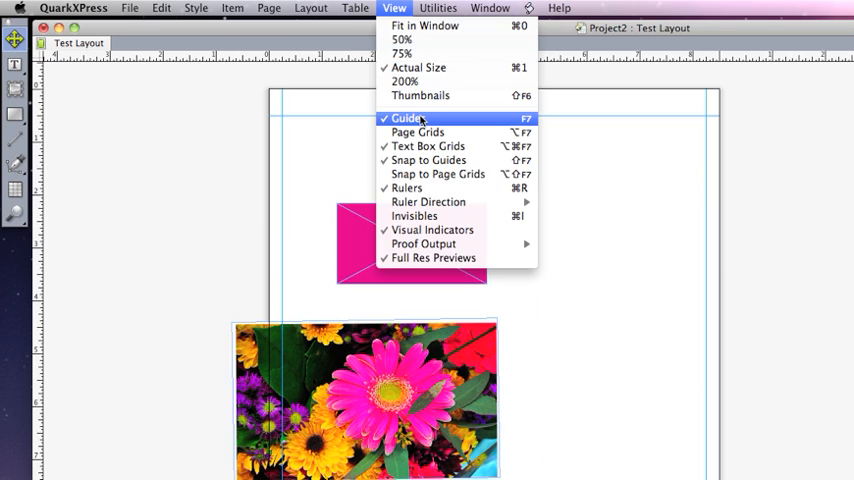
{"action": "left_click", "coordinate": [408, 118]}
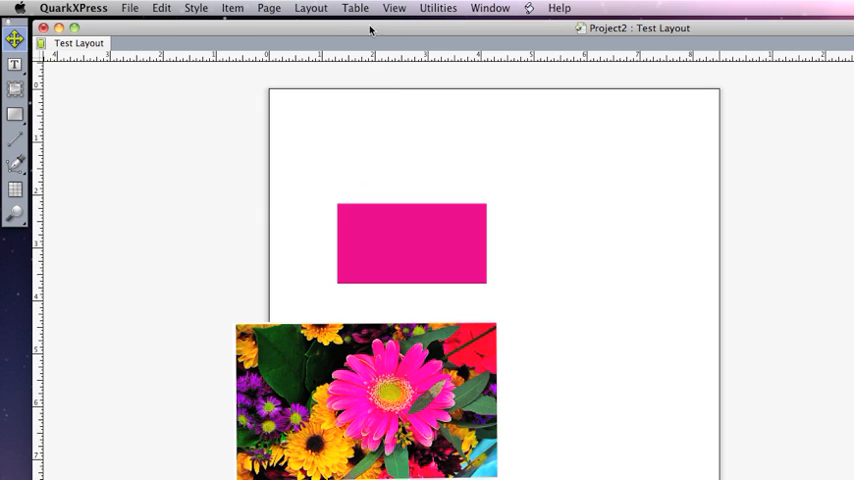
Step: Turn the page guides back on via View > Guides
{"action": "left_click", "coordinate": [392, 8]}
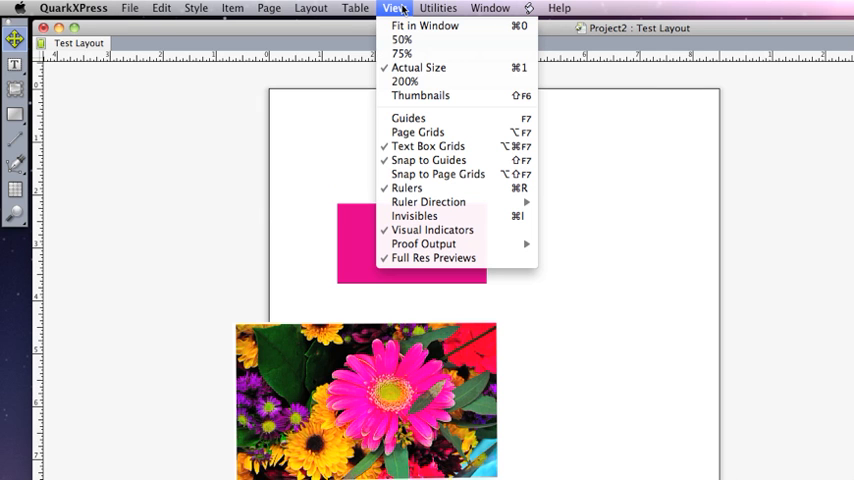
{"action": "mouse_move", "coordinate": [372, 118]}
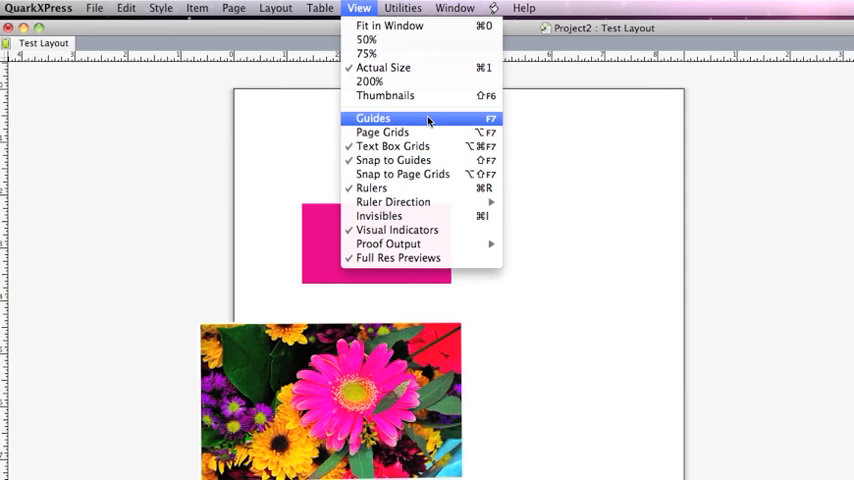
{"action": "left_click", "coordinate": [372, 118]}
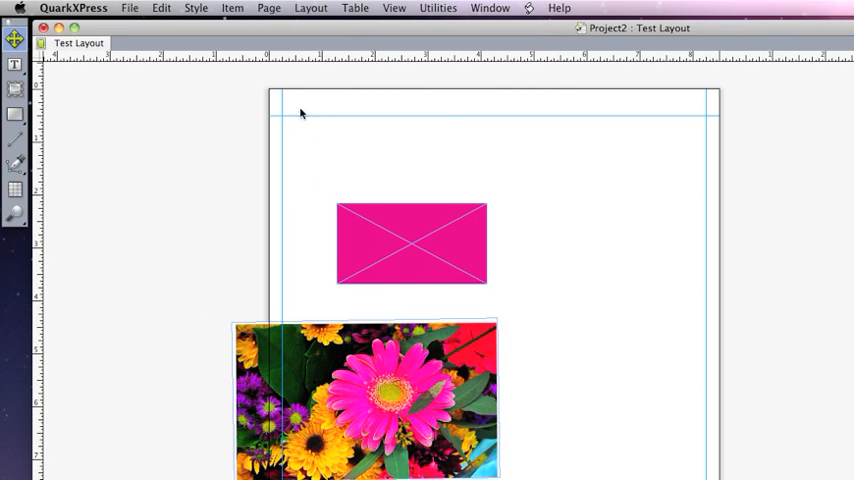